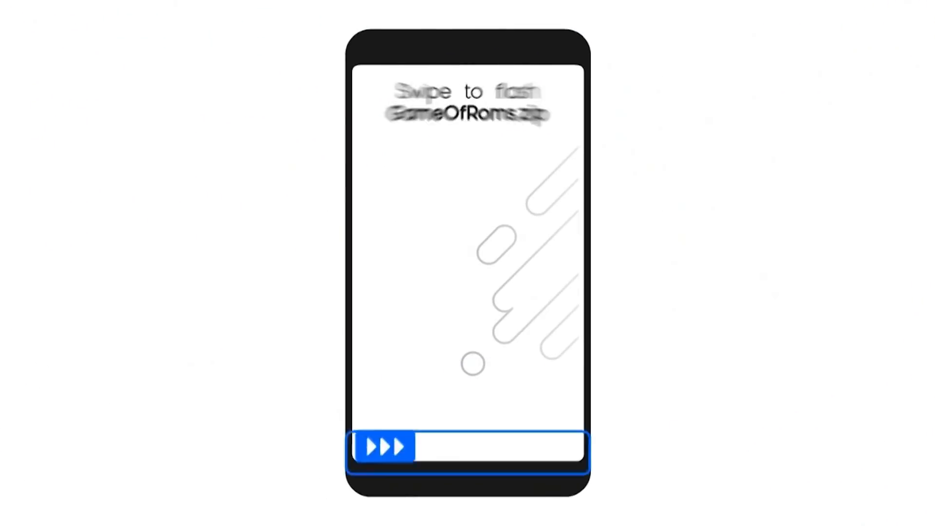
Dismiss the LiquidRemix Android 9 build details dialog and return to the home screen.
{"action": "left_click_drag", "start_coordinate": [382, 446], "coordinate": [549, 446]}
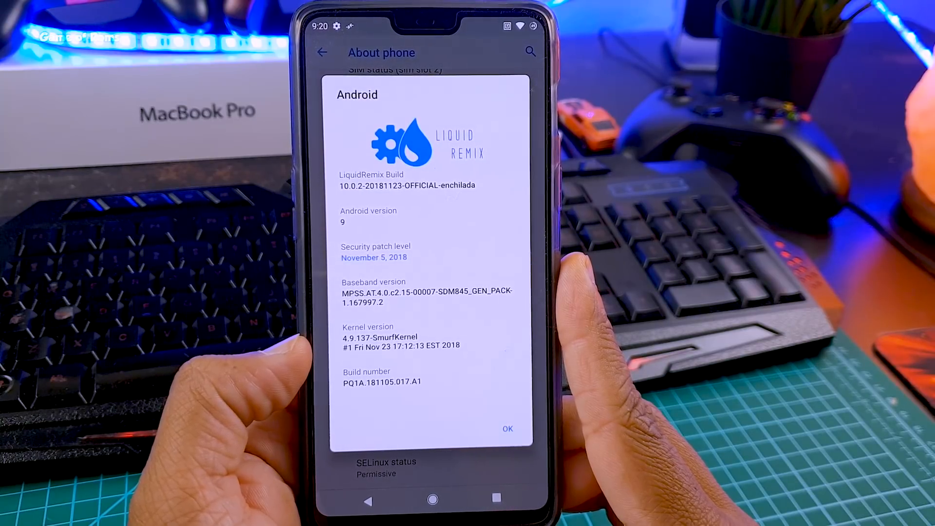
{"action": "left_click", "coordinate": [507, 429]}
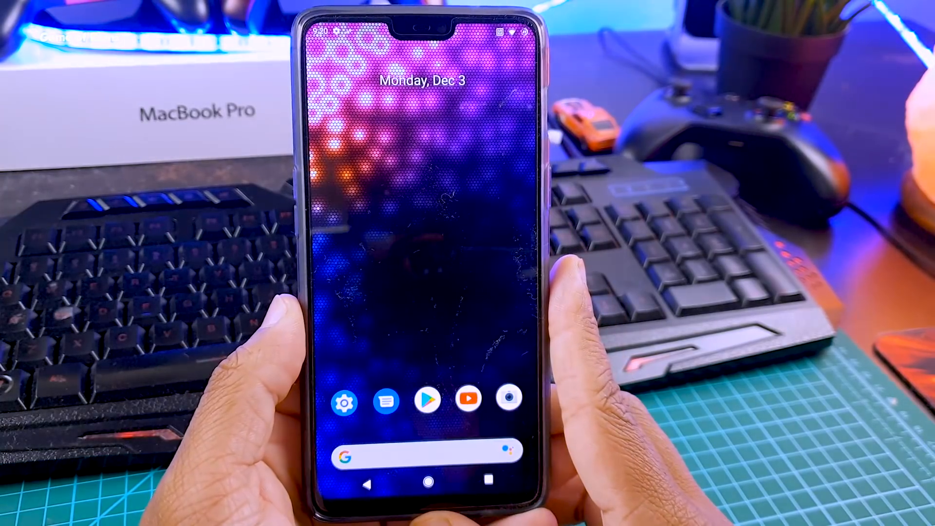
Set the Liquid Lounge recents style to Oreo and restart SystemUI to apply it.
{"action": "left_click", "coordinate": [345, 401]}
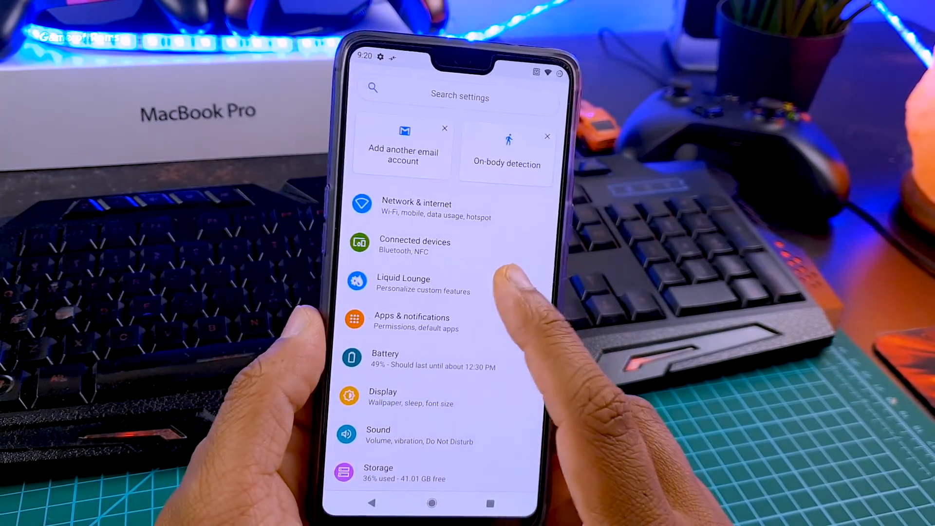
{"action": "left_click", "coordinate": [404, 284]}
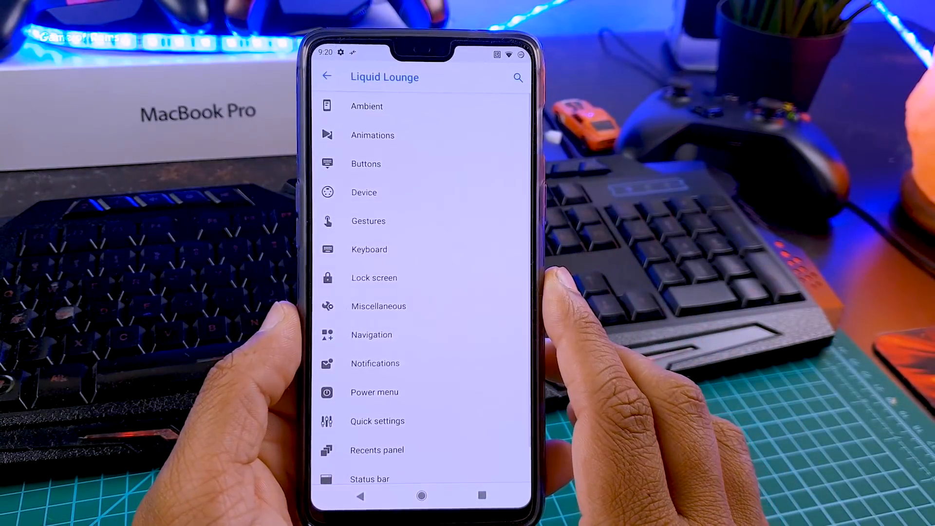
{"action": "left_click", "coordinate": [377, 449]}
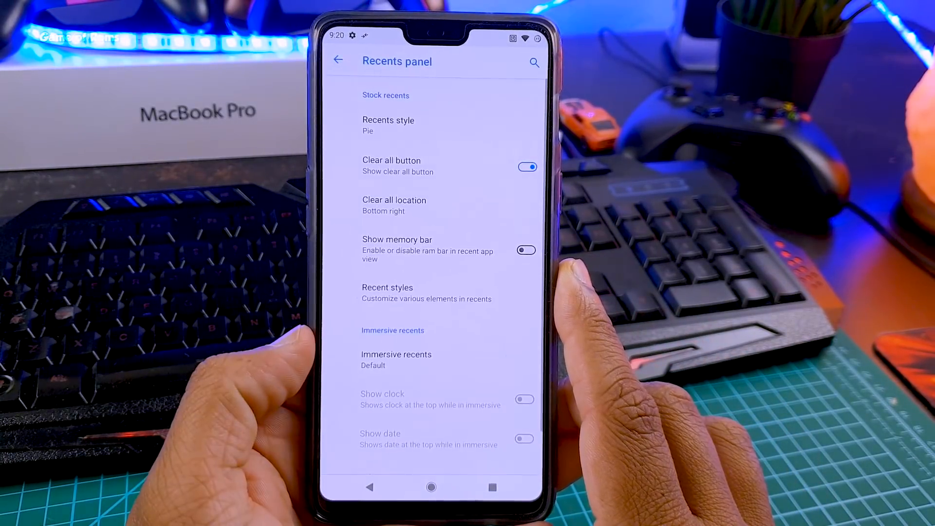
{"action": "left_click", "coordinate": [387, 126]}
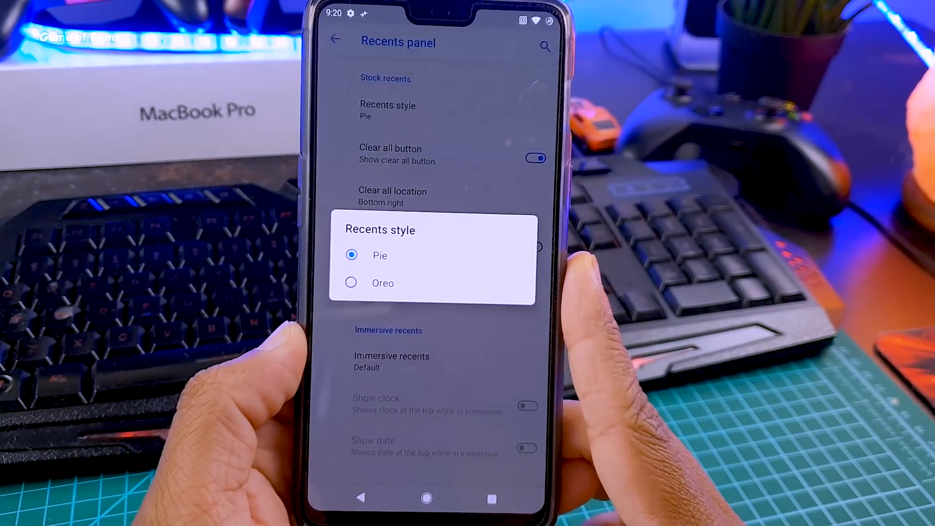
{"action": "left_click", "coordinate": [351, 283]}
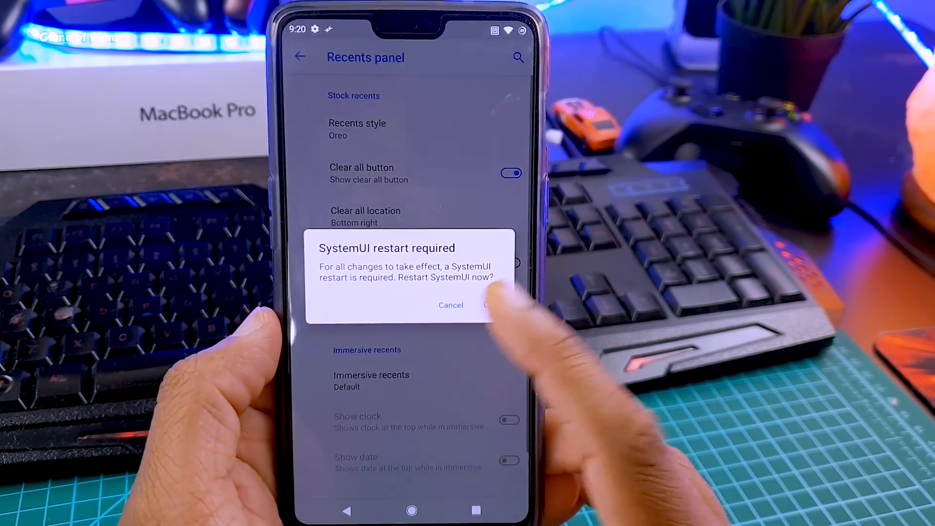
{"action": "left_click", "coordinate": [495, 305]}
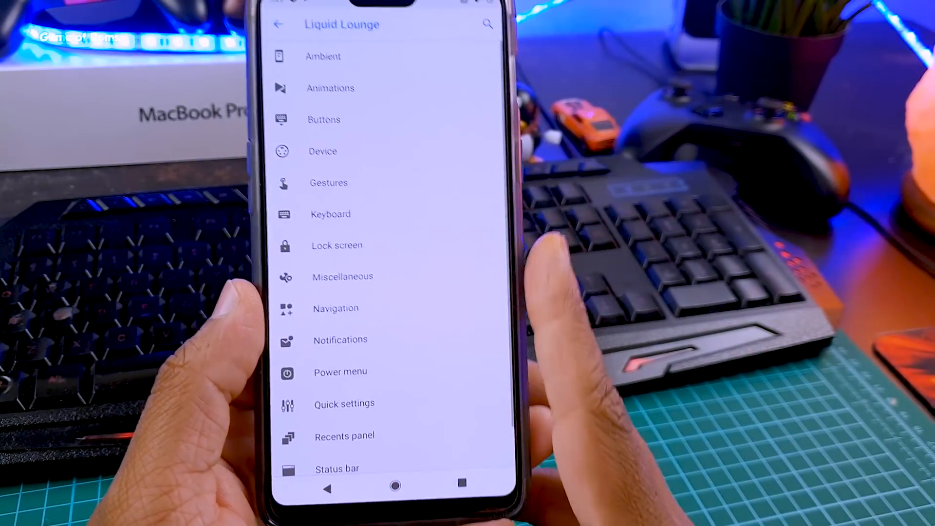
Visit Device settings, then the App launcher settings showing the enabled app circle bar.
{"action": "left_click", "coordinate": [340, 173]}
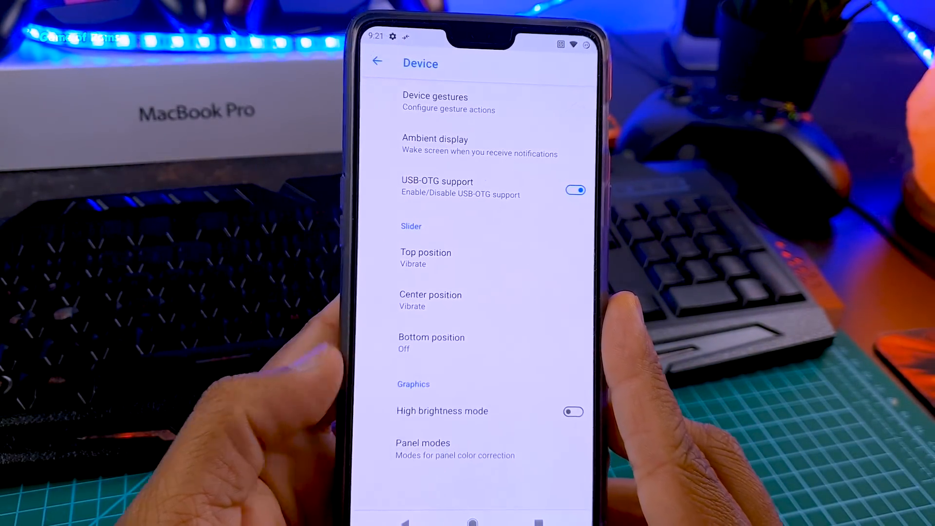
{"action": "left_click", "coordinate": [377, 61]}
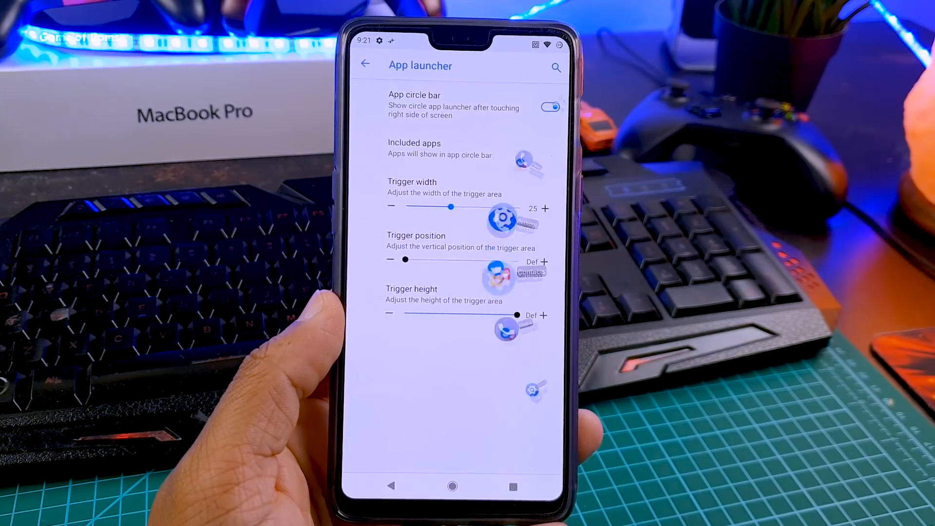
Disable the app circle bar and reboot into TWRP's Decrypt Data pattern screen.
{"action": "left_click", "coordinate": [549, 107]}
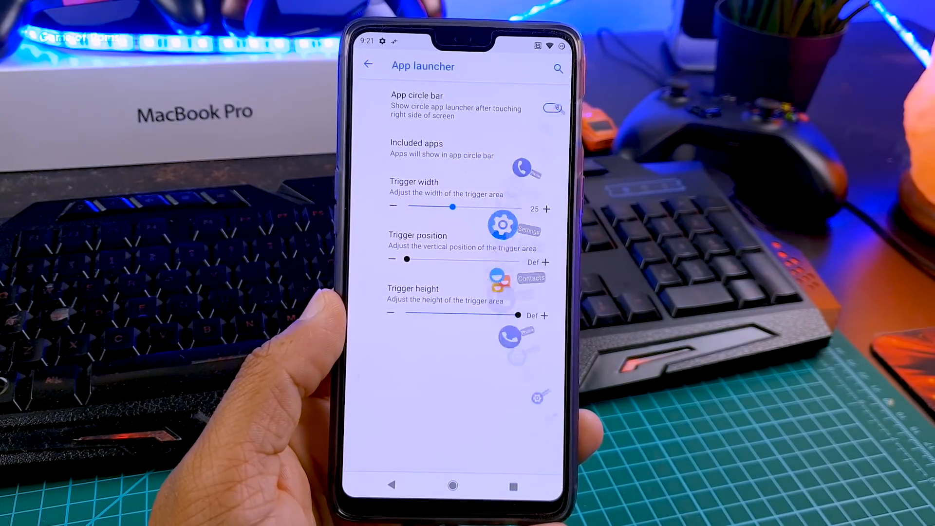
{"action": "left_click", "coordinate": [368, 64]}
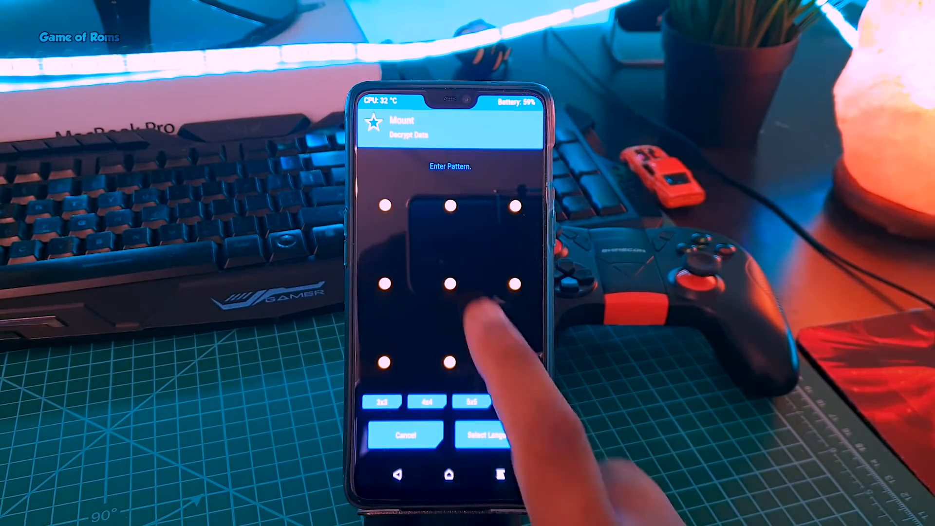
Decrypt data with the unlock pattern, then factory-reset data, cache and Dalvik.
{"action": "left_click_drag", "start_coordinate": [386, 283], "coordinate": [449, 362]}
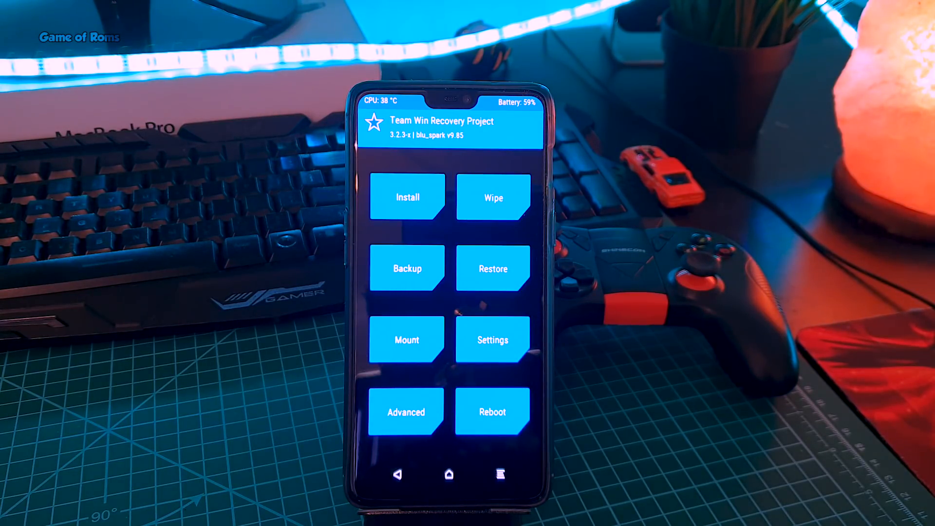
{"action": "left_click", "coordinate": [493, 197]}
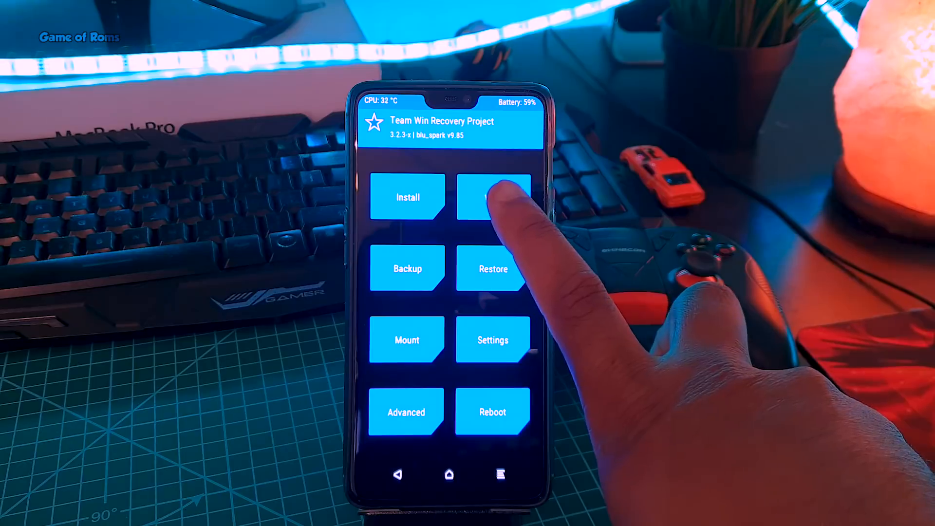
{"action": "left_click", "coordinate": [493, 196]}
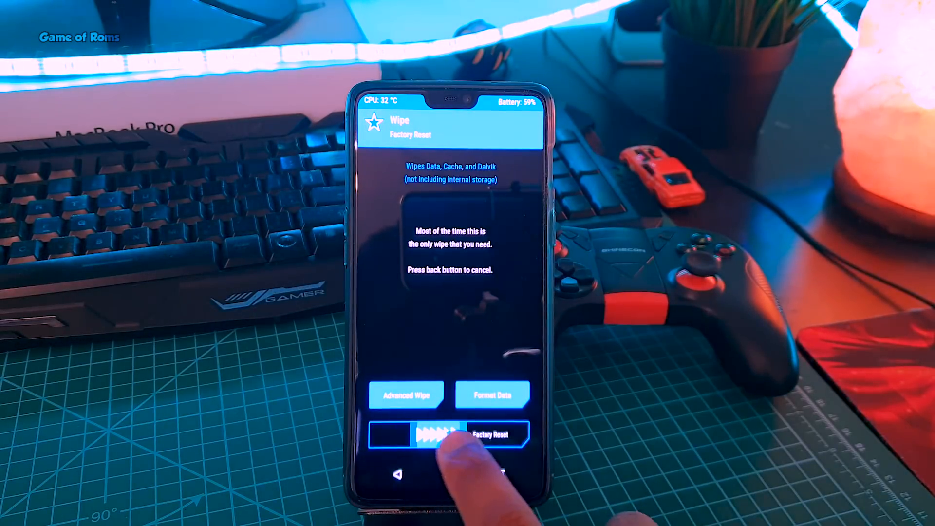
{"action": "left_click_drag", "start_coordinate": [388, 433], "coordinate": [518, 434]}
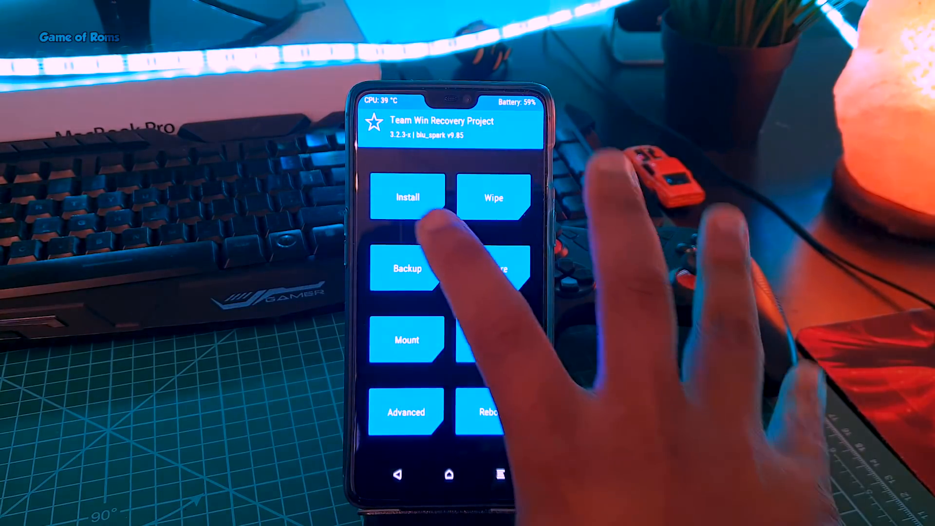
Queue the liquid_remix ROM zip and blu_spark TWRP zip from Download for flashing.
{"action": "left_click", "coordinate": [407, 196]}
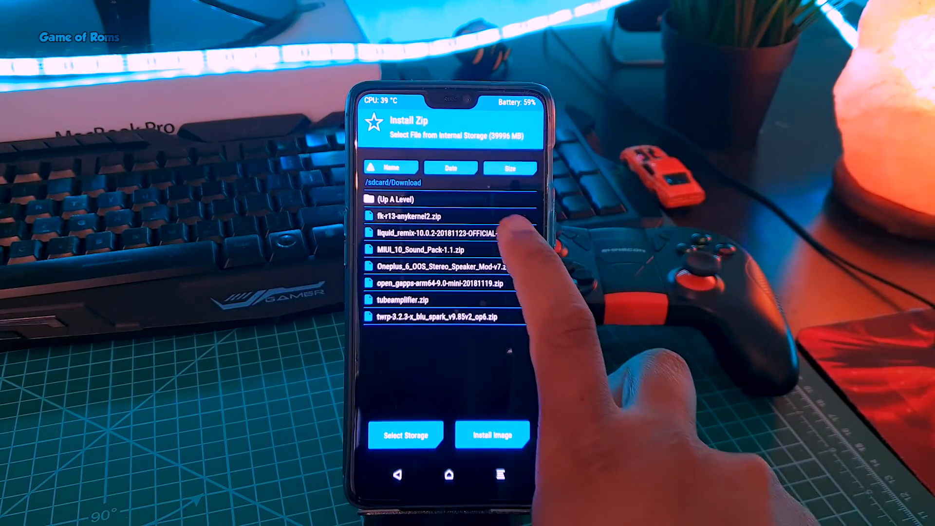
{"action": "left_click", "coordinate": [435, 232]}
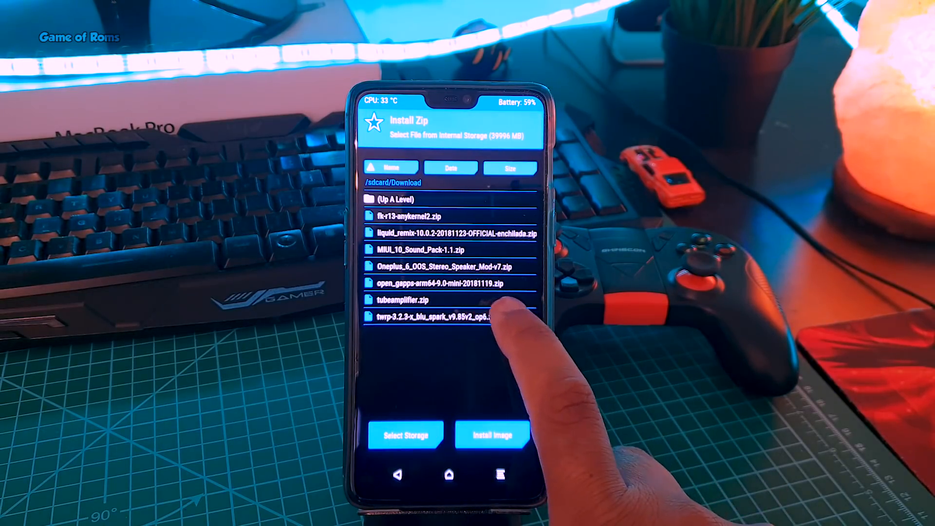
{"action": "left_click", "coordinate": [433, 315]}
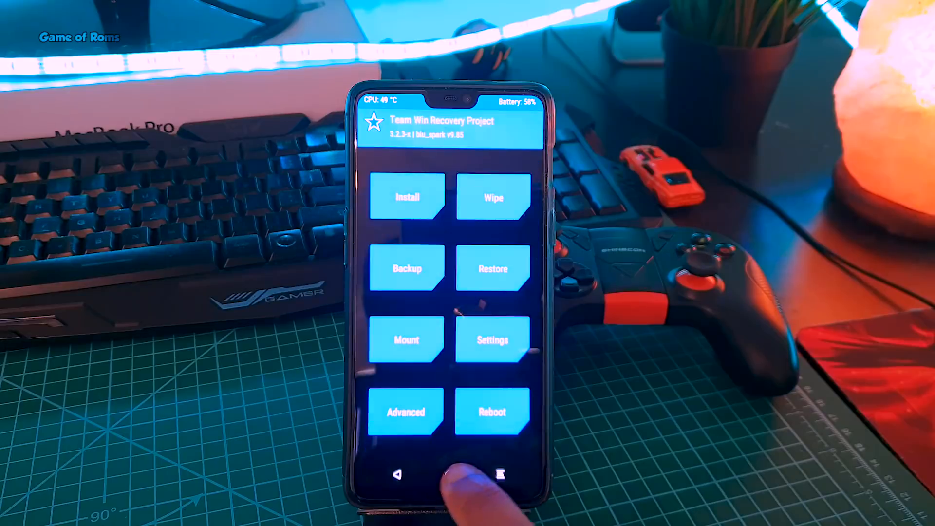
Flash the open_gapps-arm64-9.0-mini zip from TWRP's install list.
{"action": "left_click", "coordinate": [492, 411]}
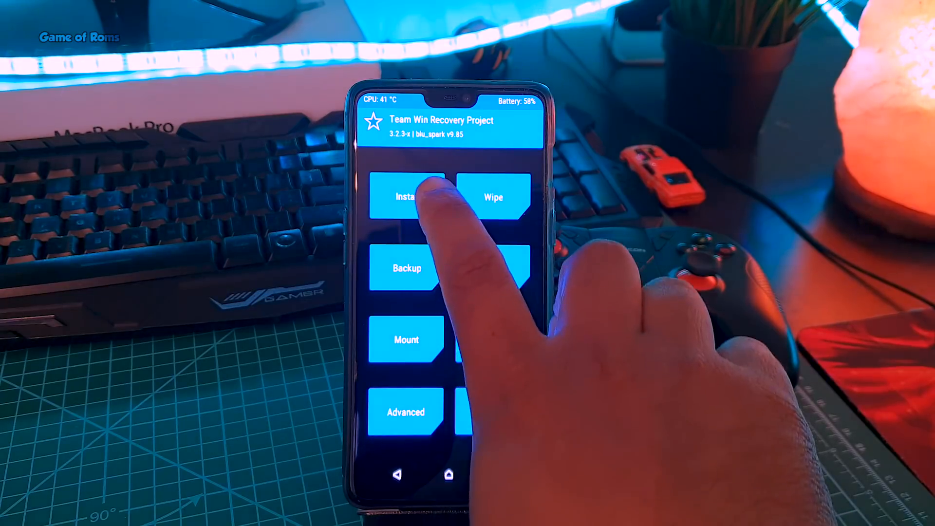
{"action": "left_click", "coordinate": [405, 197]}
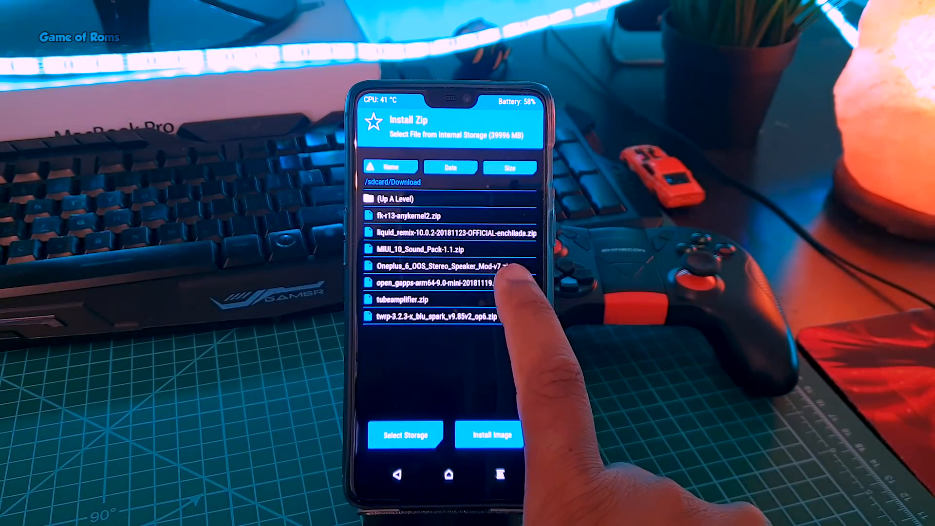
{"action": "left_click", "coordinate": [450, 282]}
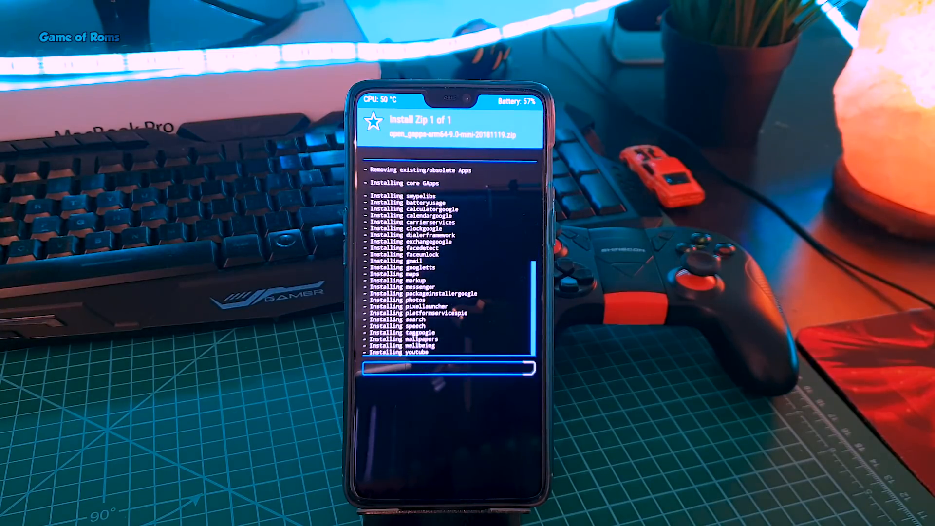
Confirm the successful GApps install and reboot to the Android welcome screen.
{"action": "left_click", "coordinate": [493, 434]}
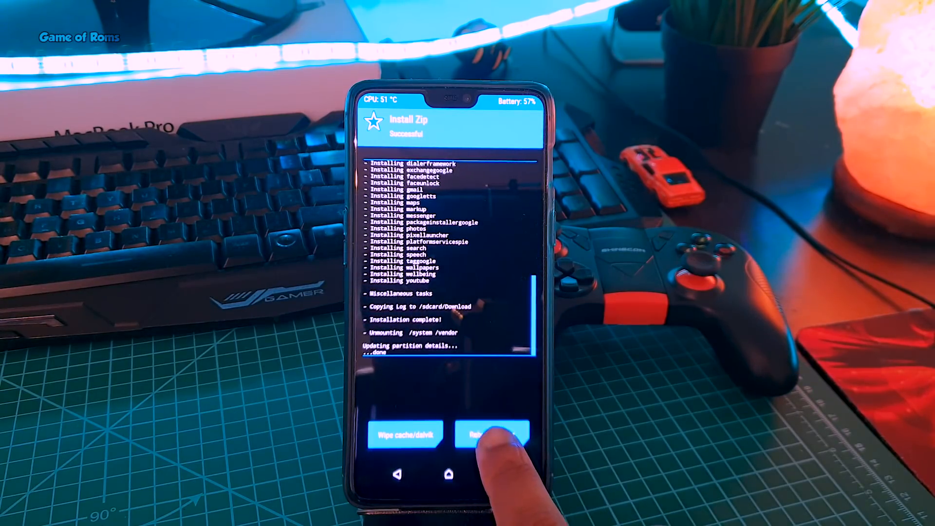
{"action": "left_click", "coordinate": [492, 434]}
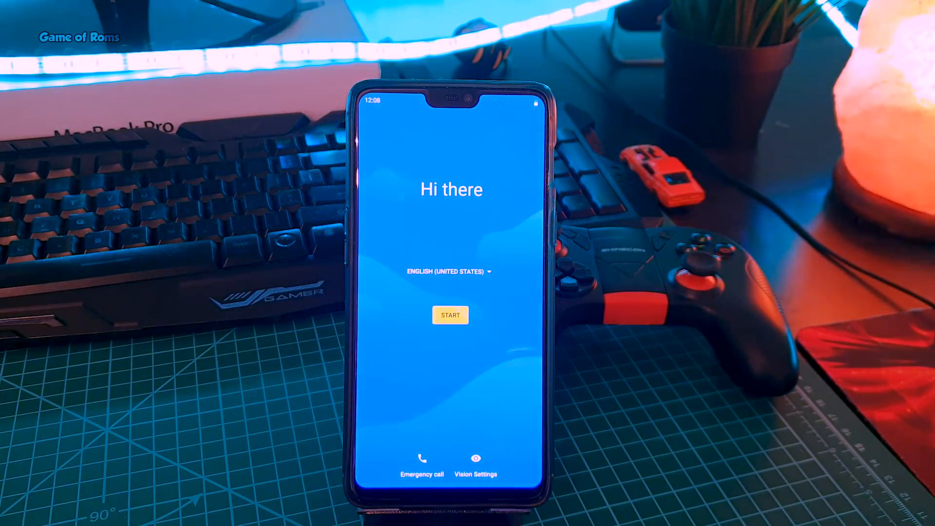
Show About phone's Android version details: LiquidRemix 10.0.2 on Android 9.
{"action": "left_click", "coordinate": [450, 315]}
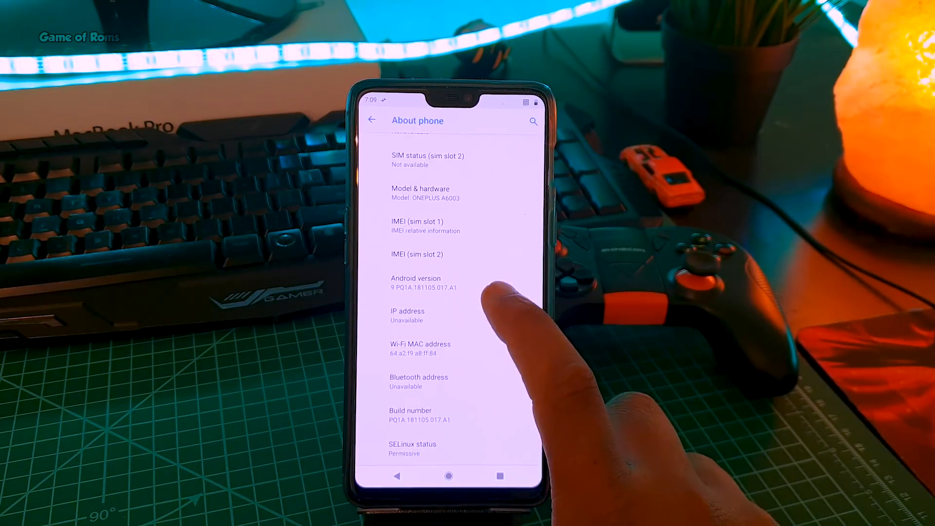
{"action": "left_click", "coordinate": [424, 282]}
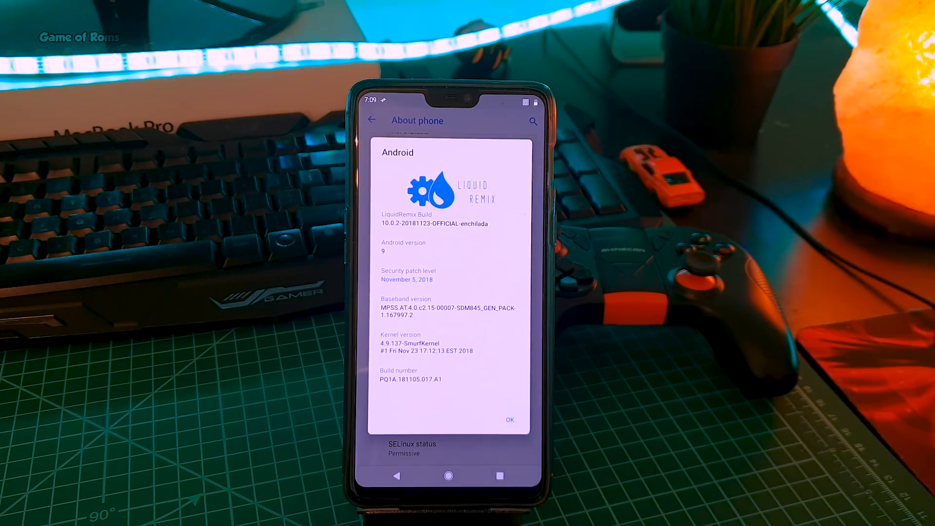